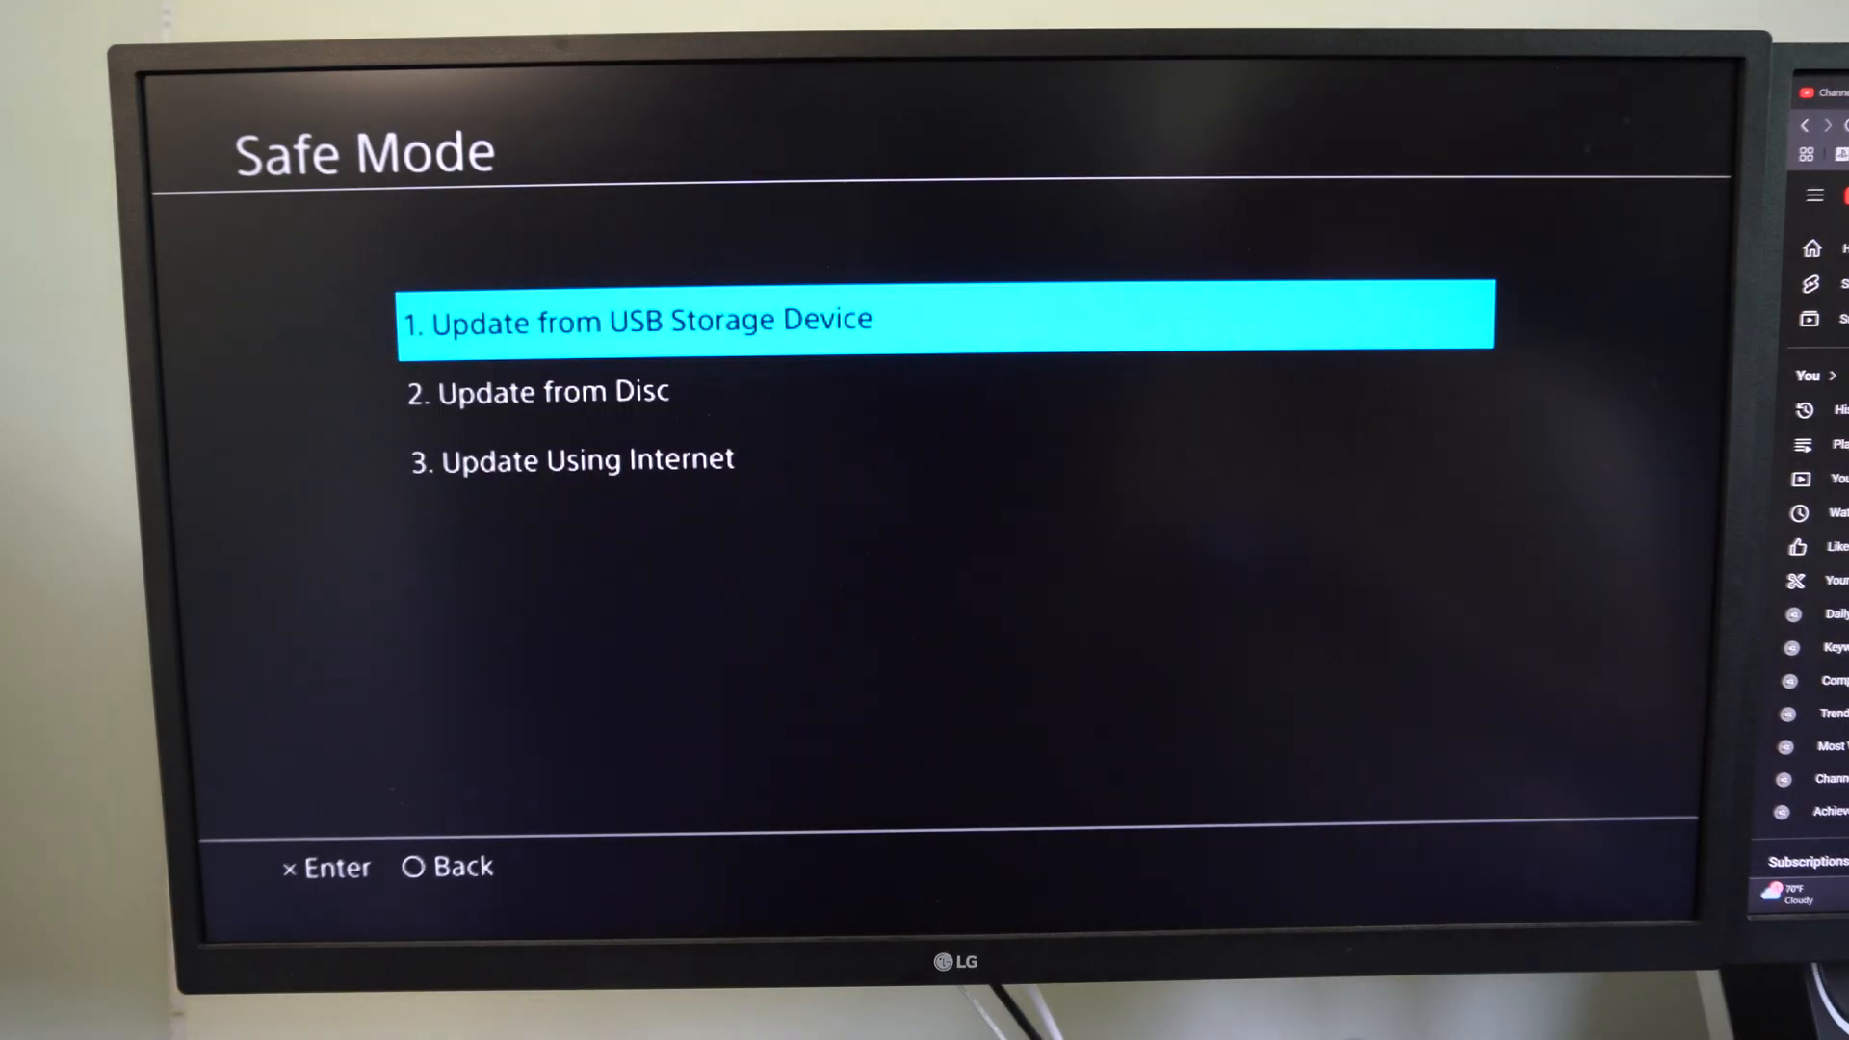
- Choose Update Using Internet and confirm Version 12.52 to begin downloading the update file
{"action": "key", "text": "enter"}
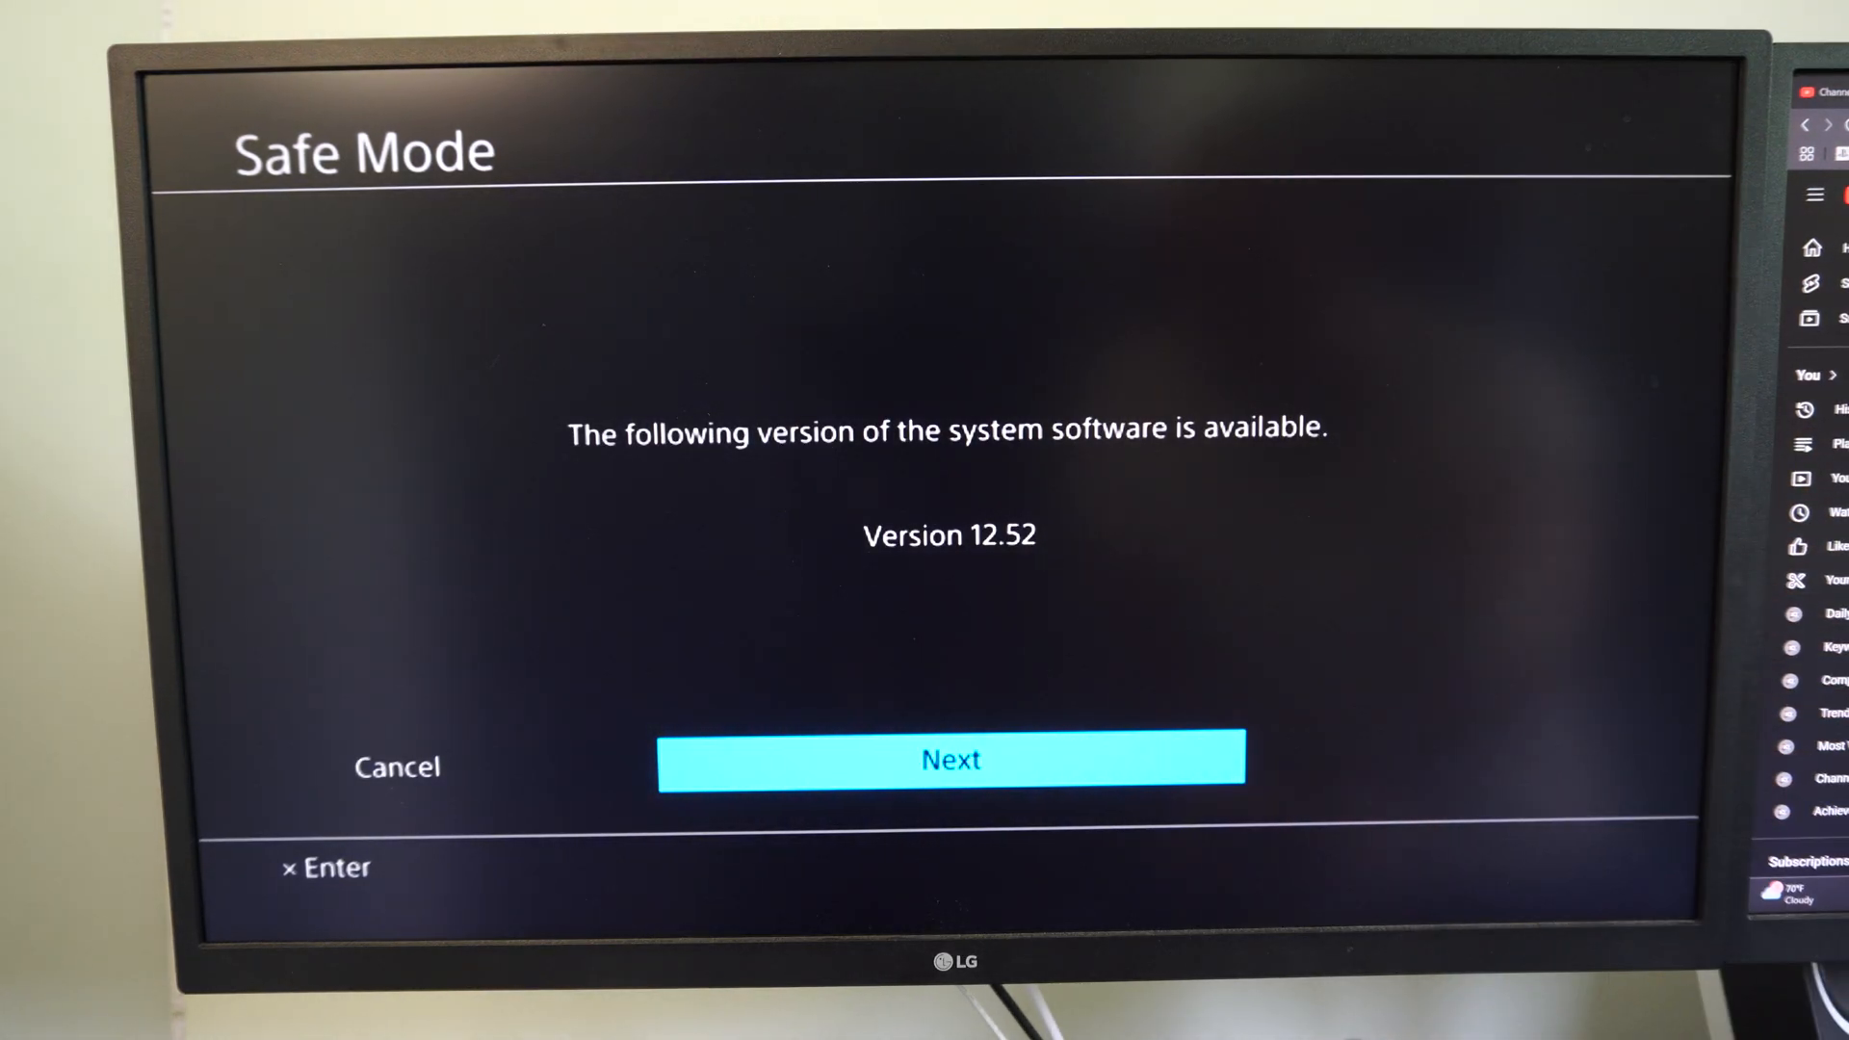
{"action": "left_click", "coordinate": [950, 759]}
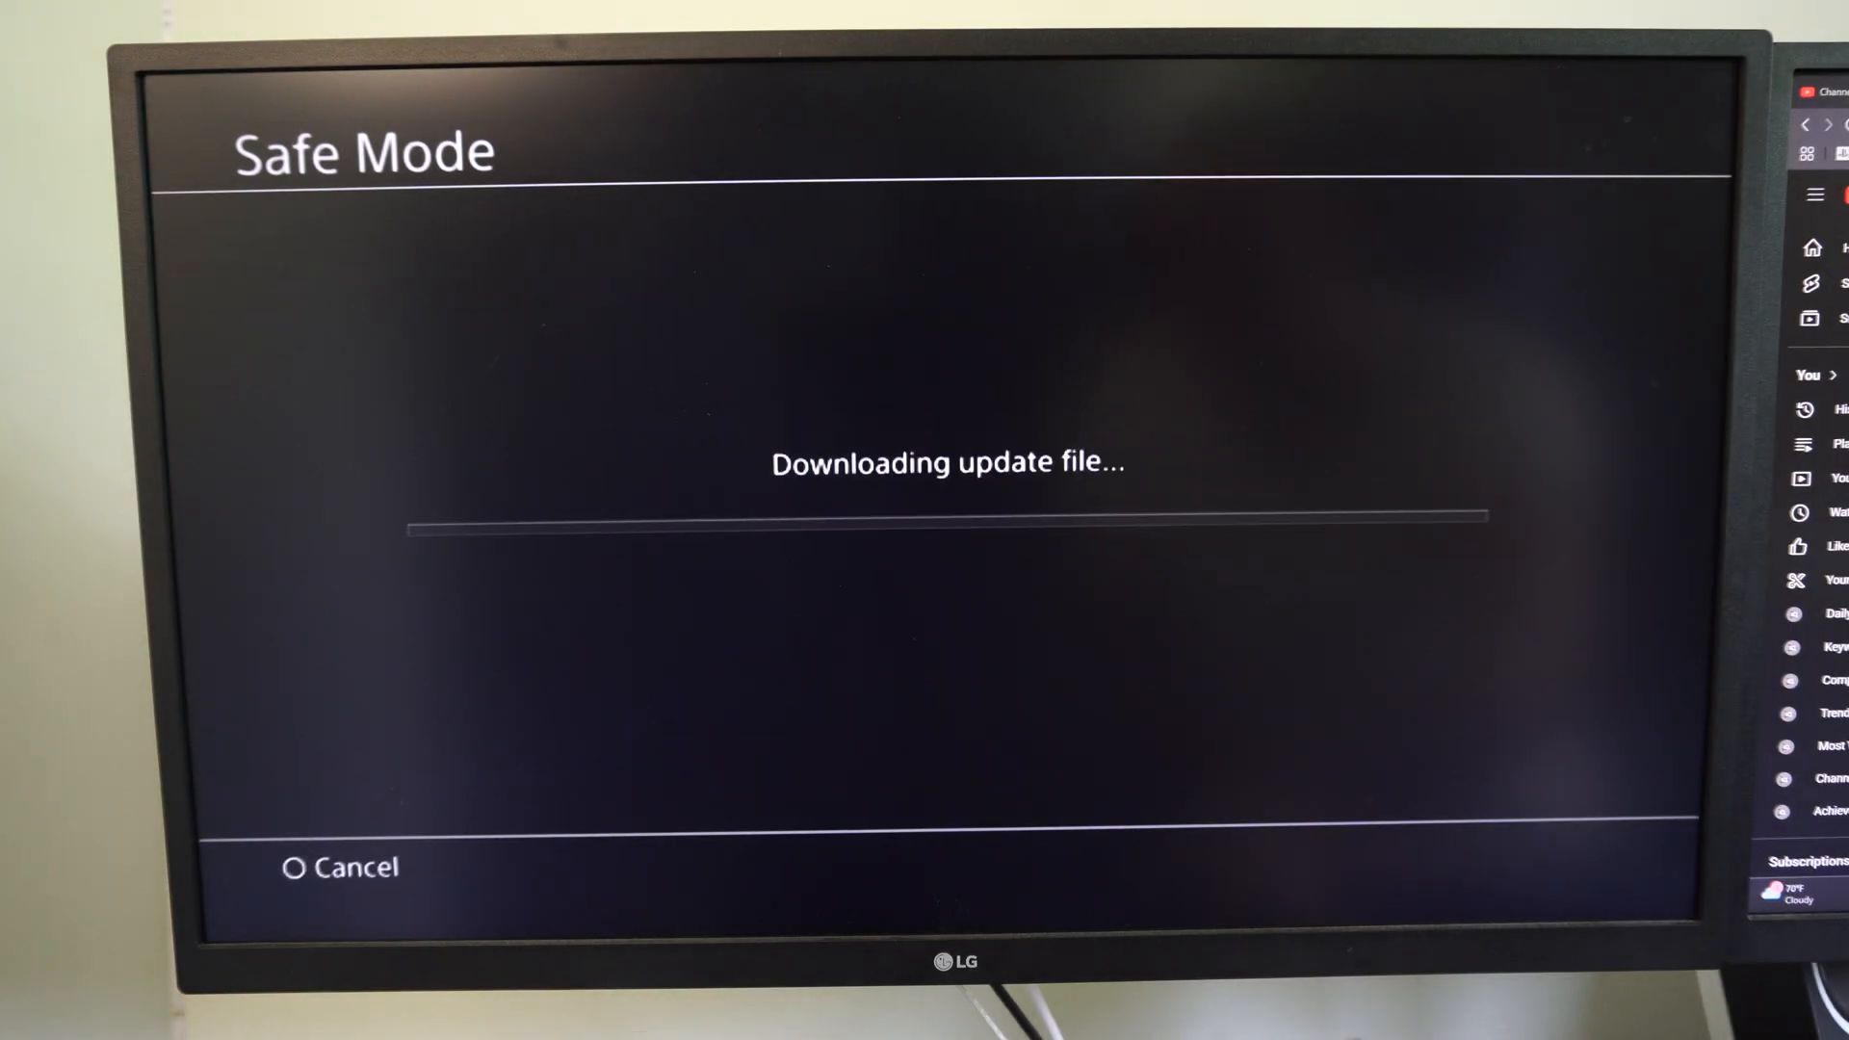